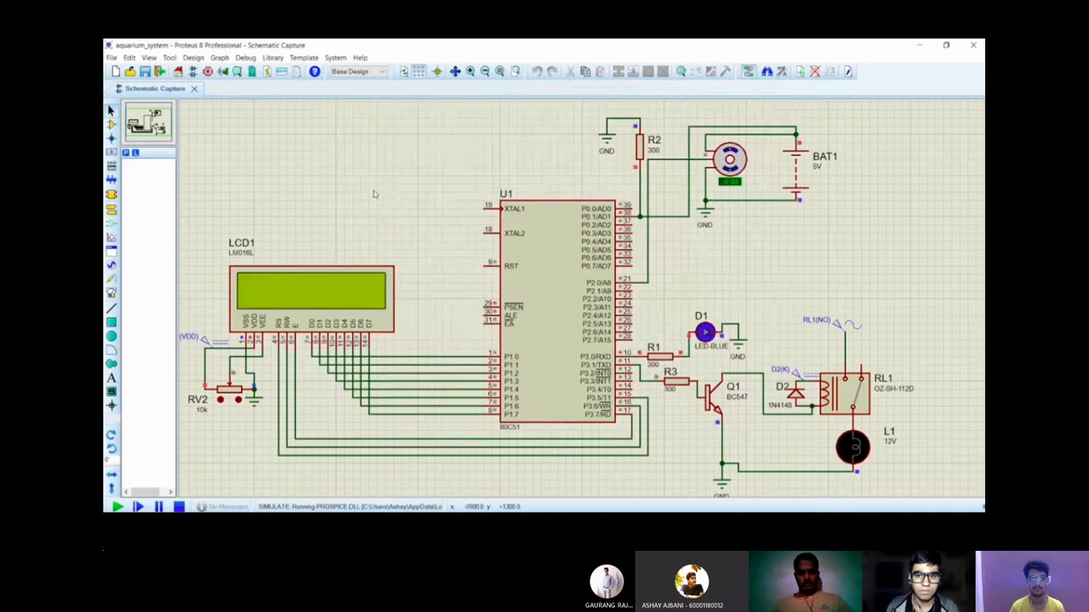
Start the aquarium_system simulation so the LCD circuit begins running
left_click(119, 507)
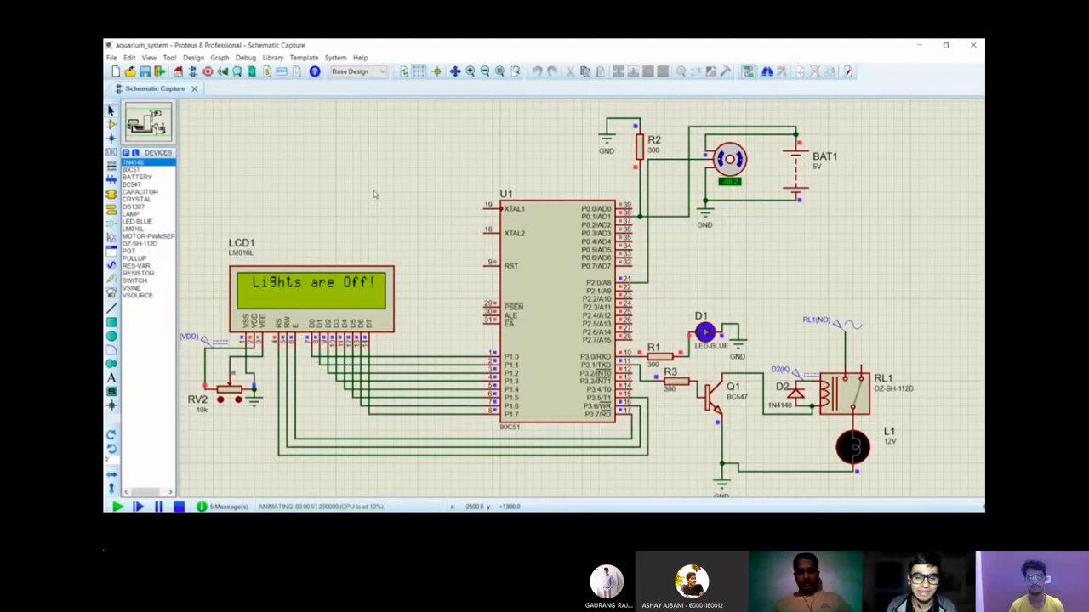
Switch from Proteus to the Vim window holding the 8051 C firmware source
key("alt+tab")
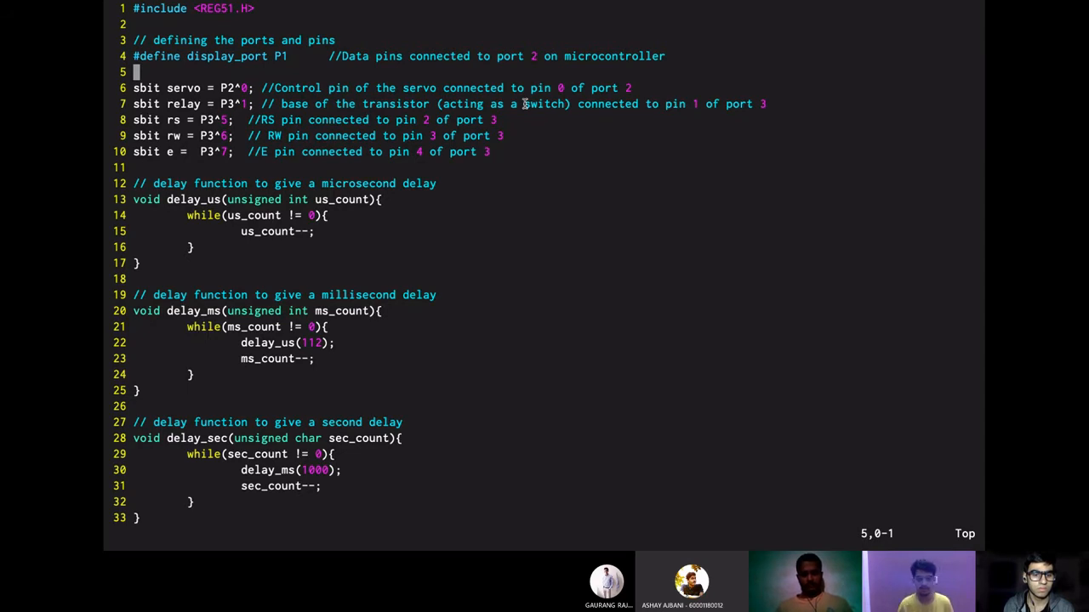
Scroll to the lcd_data, lcd_init and displayString functions and review them
scroll("down", 3)
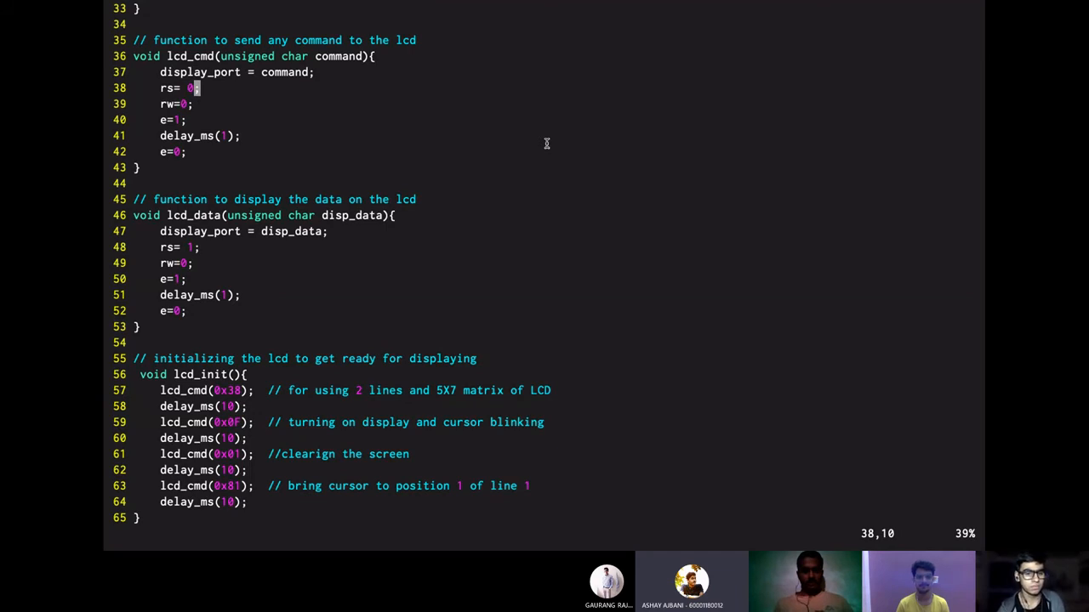
key("Down")
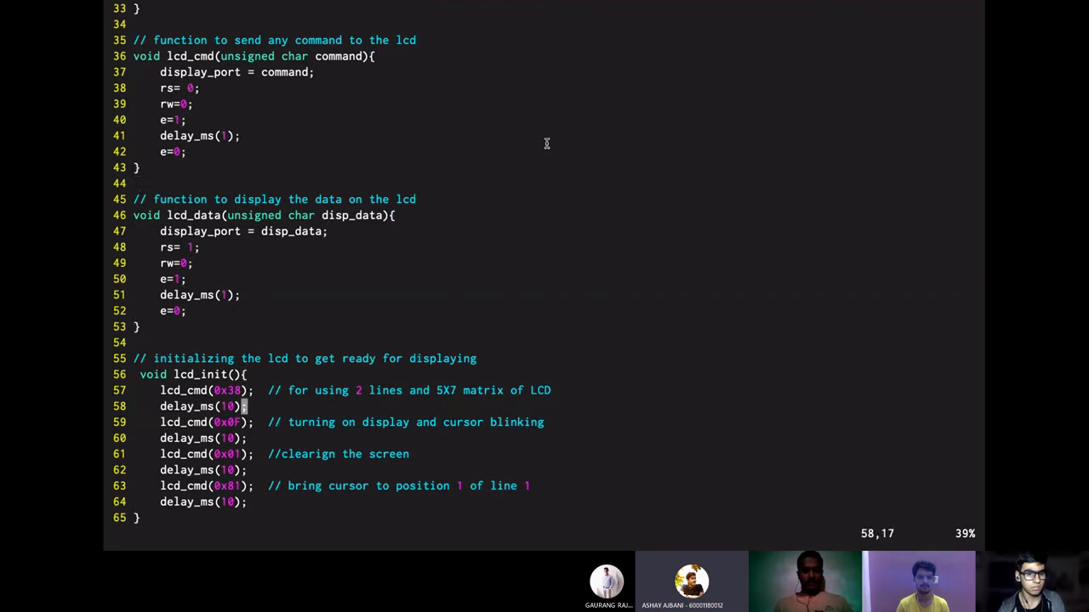
scroll("down", 3)
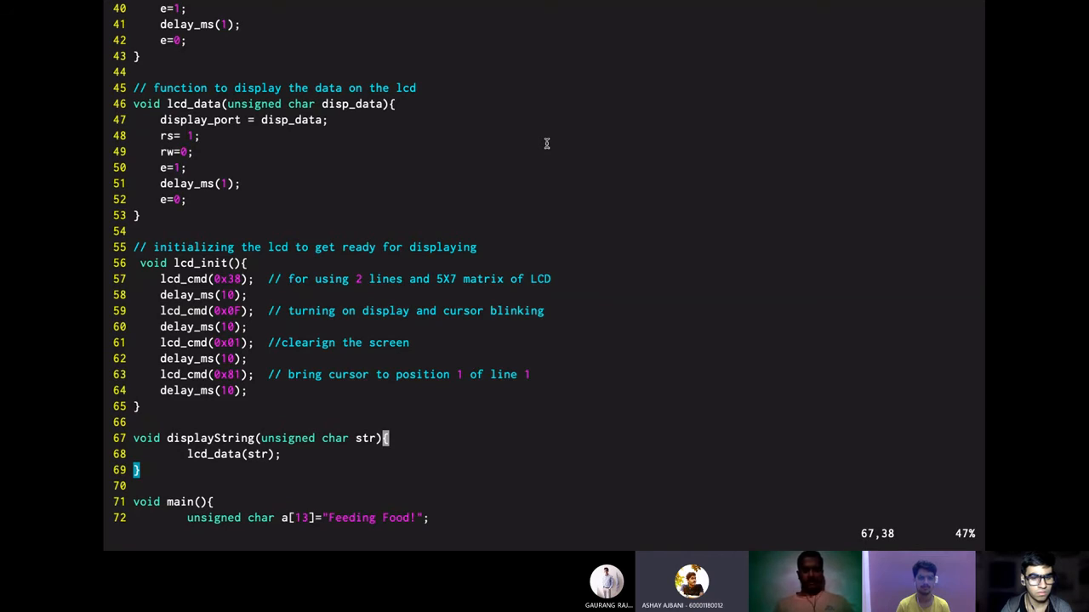
Scroll to main's message strings, LCD display loops and three-iteration servo loop
scroll("down", 3)
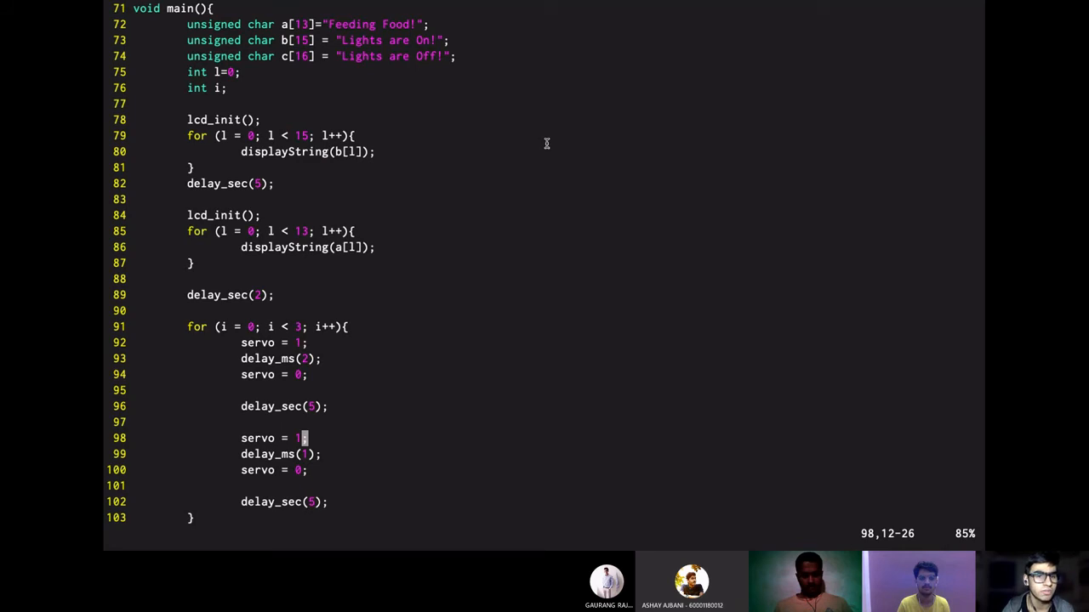
Review the end of main: 'Lights are Off!' loop, relay to 0, delay, back to 1
scroll("up", 3)
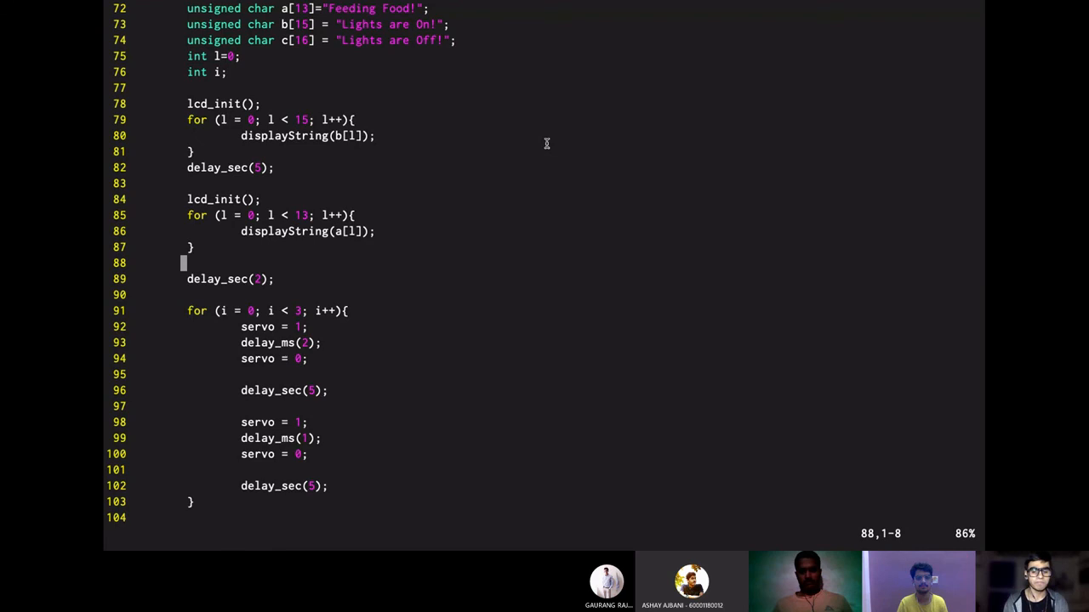
scroll("down", 3)
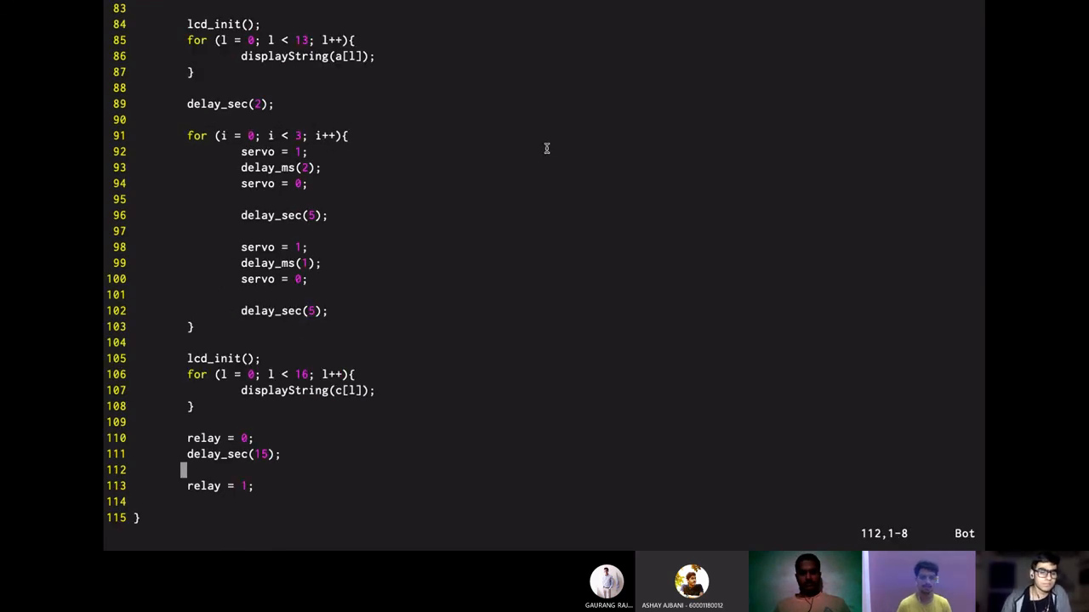